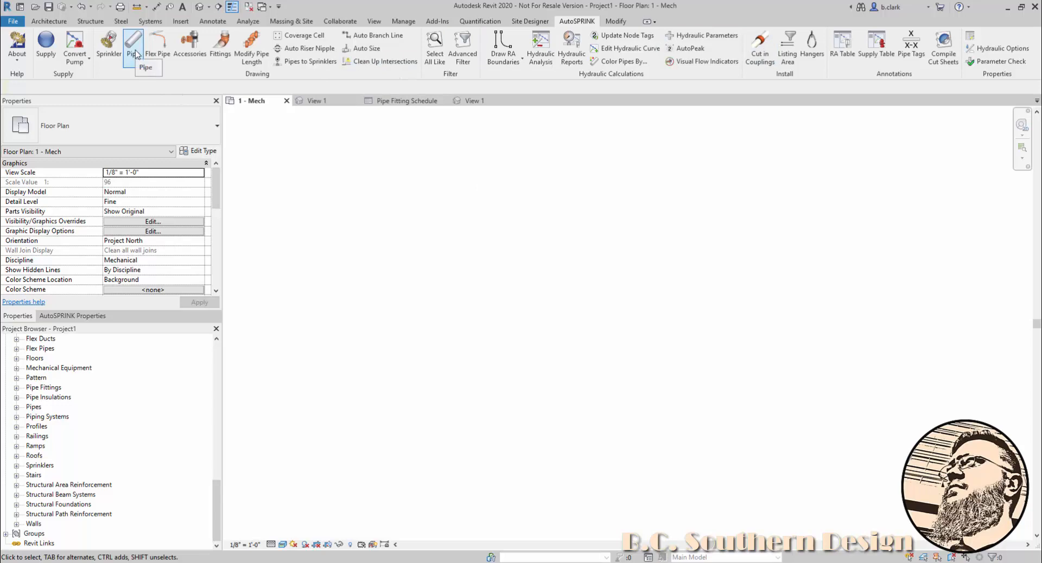
# Show the Pipe Fitting Schedule listing 2 Victaulic 90° elbows and 4 Style 009N couplings
pyautogui.click(150, 20)
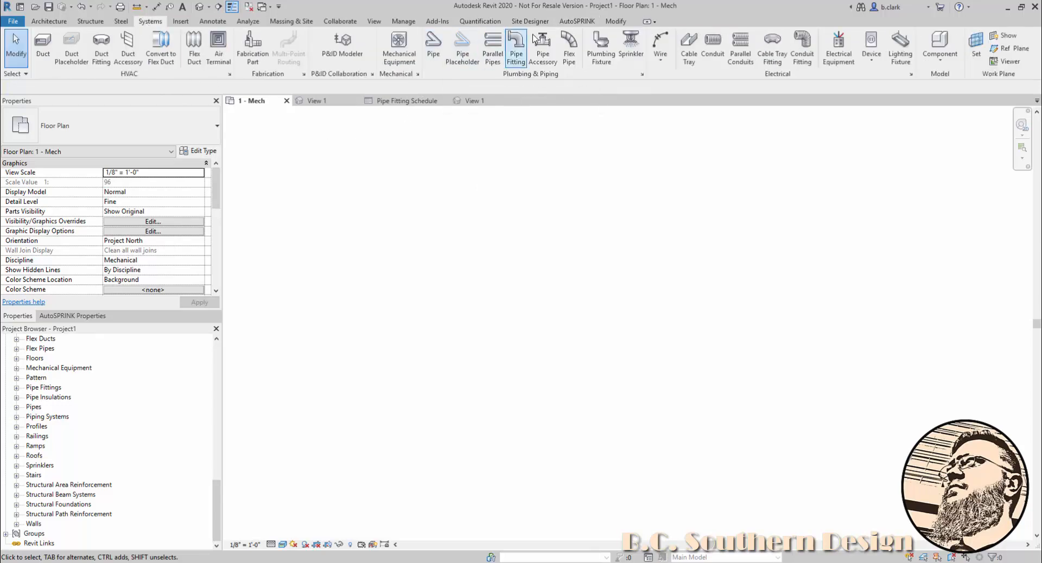
pyautogui.click(575, 20)
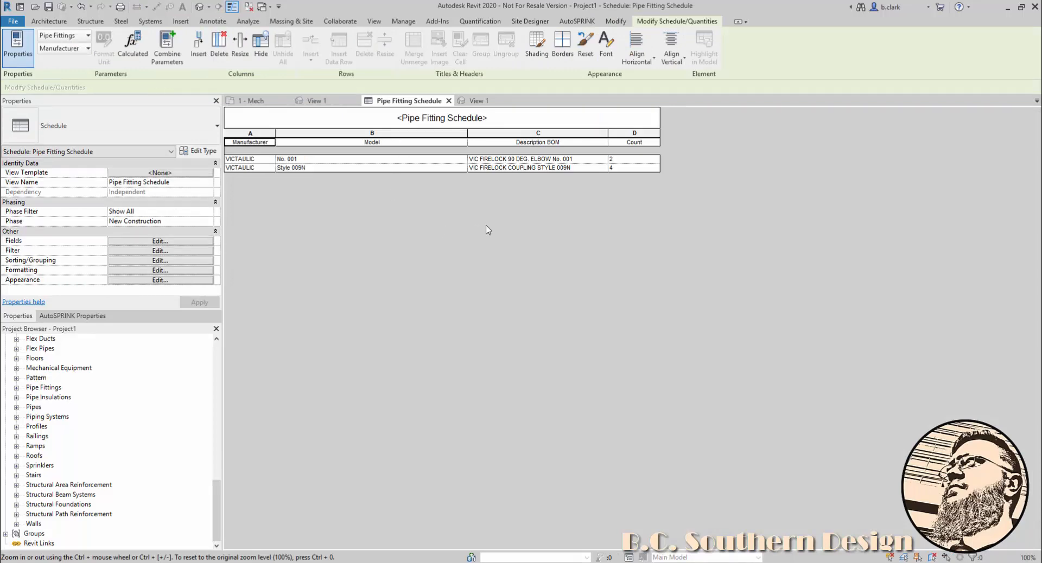
pyautogui.moveTo(530, 198)
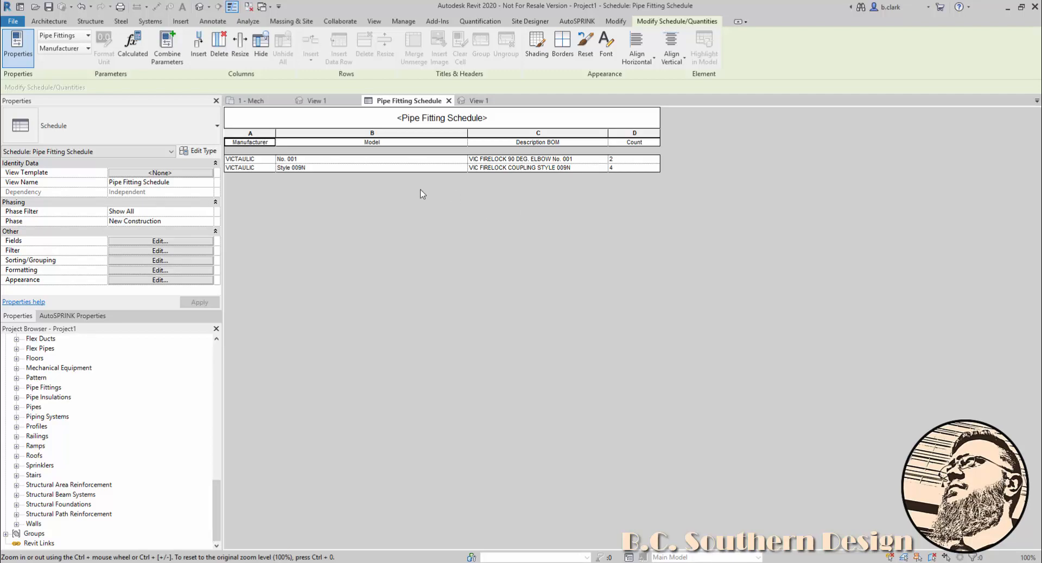
pyautogui.moveTo(544, 257)
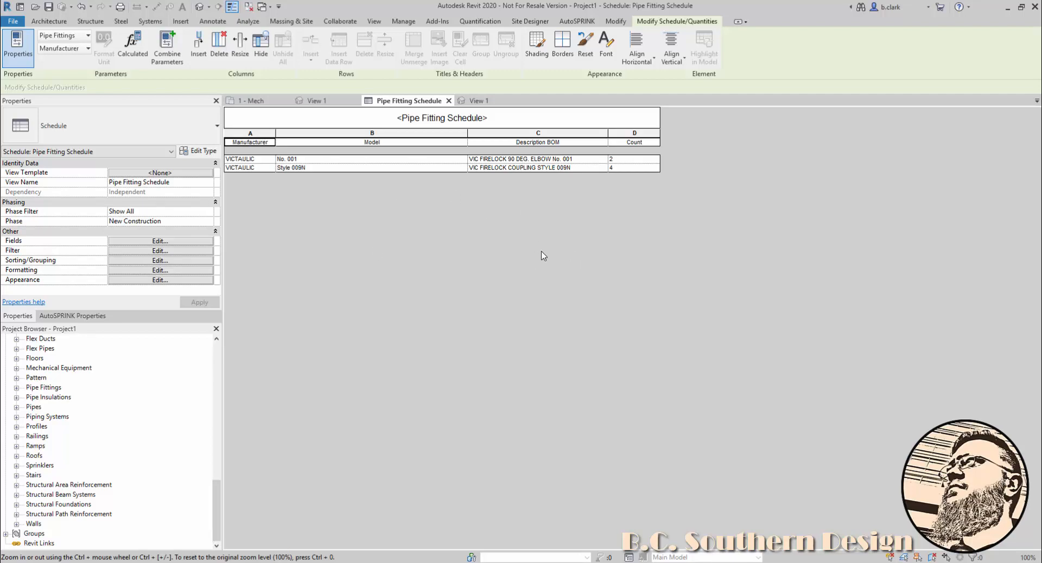
pyautogui.moveTo(618, 174)
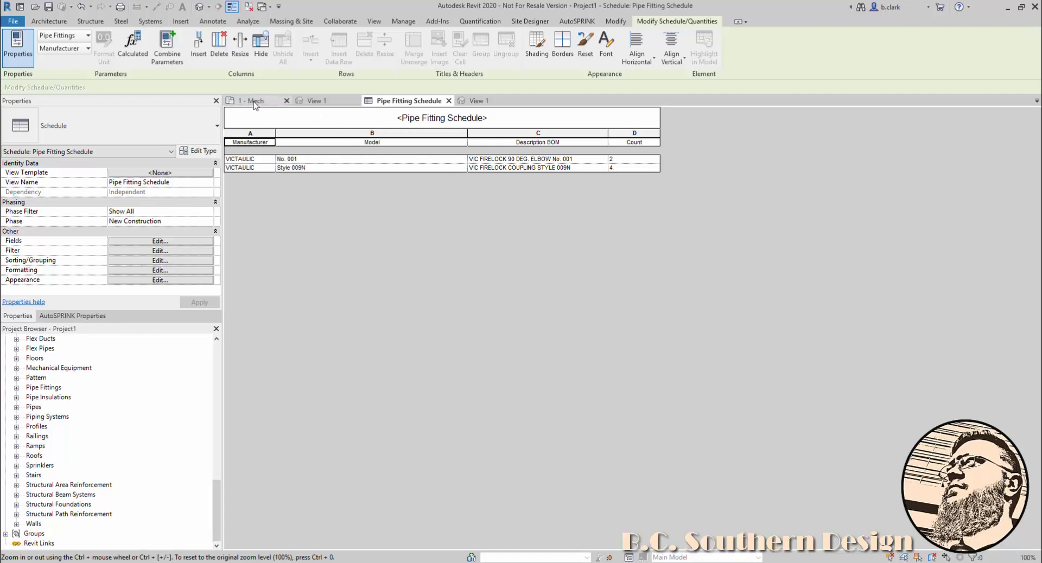
# Delete the short pipe between the elbows in the 1 - Mech plan, confirming the schedule still counts 4 couplings
pyautogui.click(253, 100)
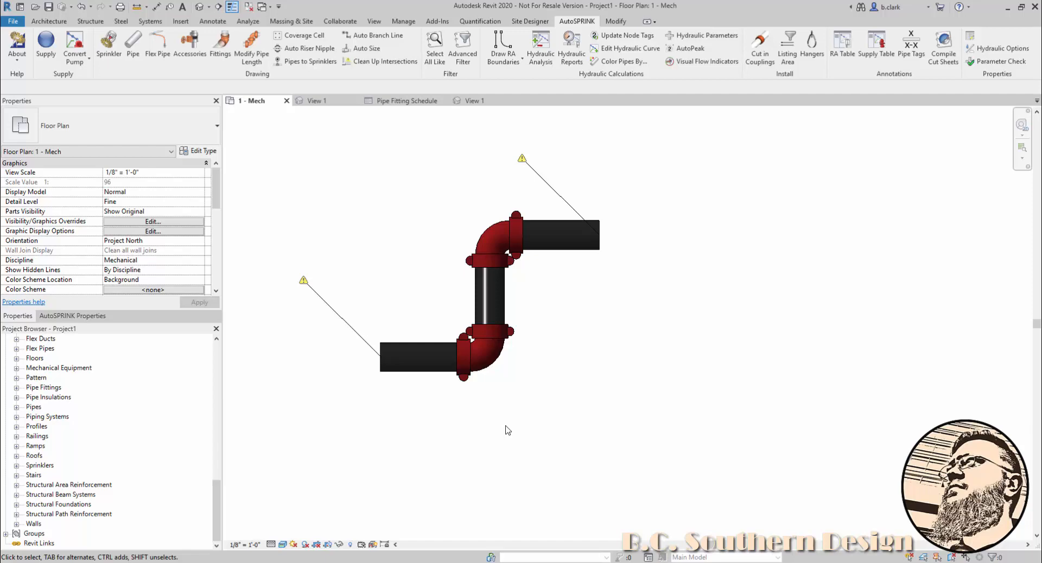
pyautogui.moveTo(430, 266)
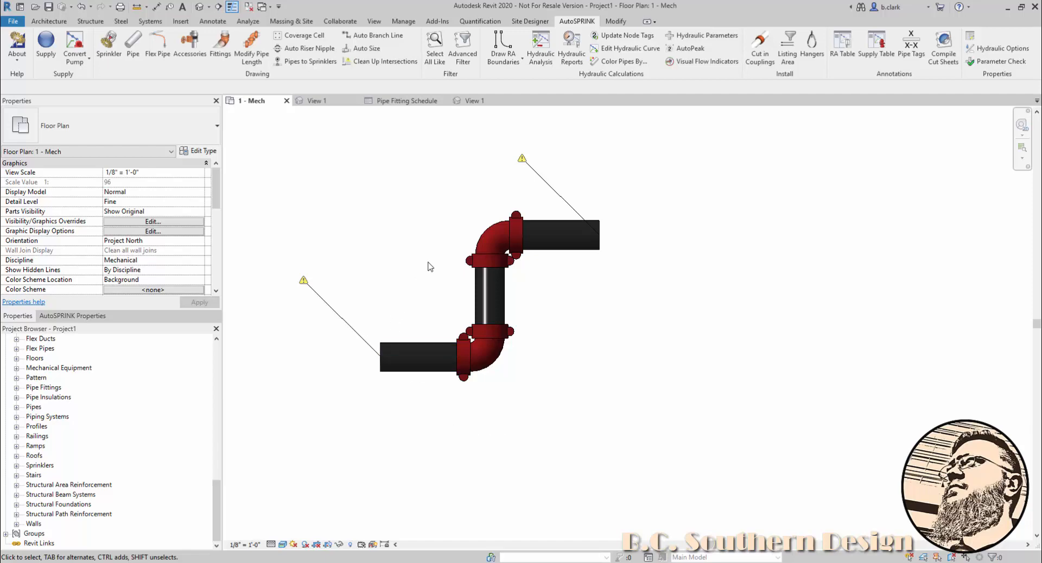
pyautogui.click(495, 236)
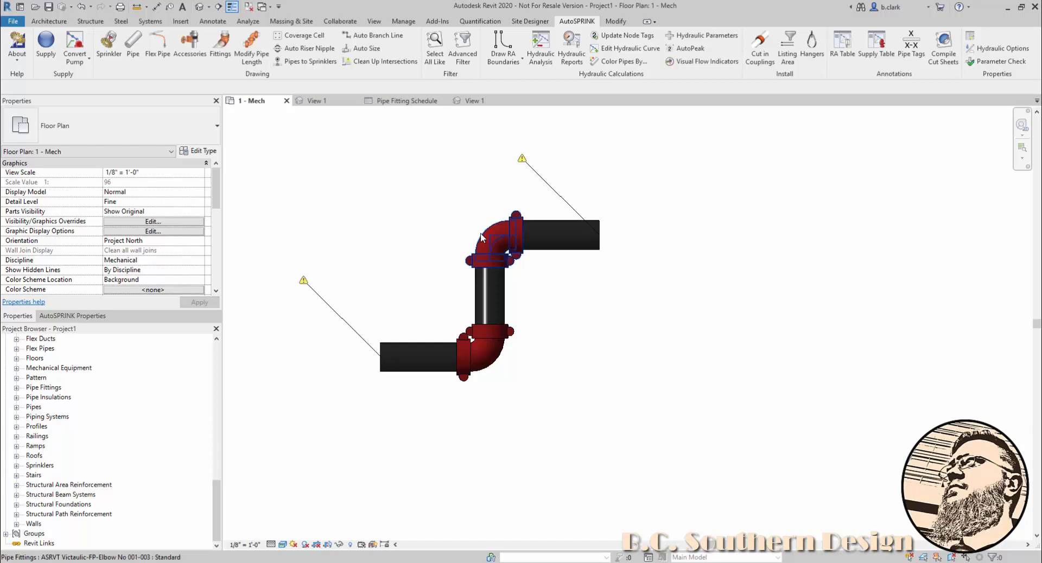
pyautogui.click(507, 387)
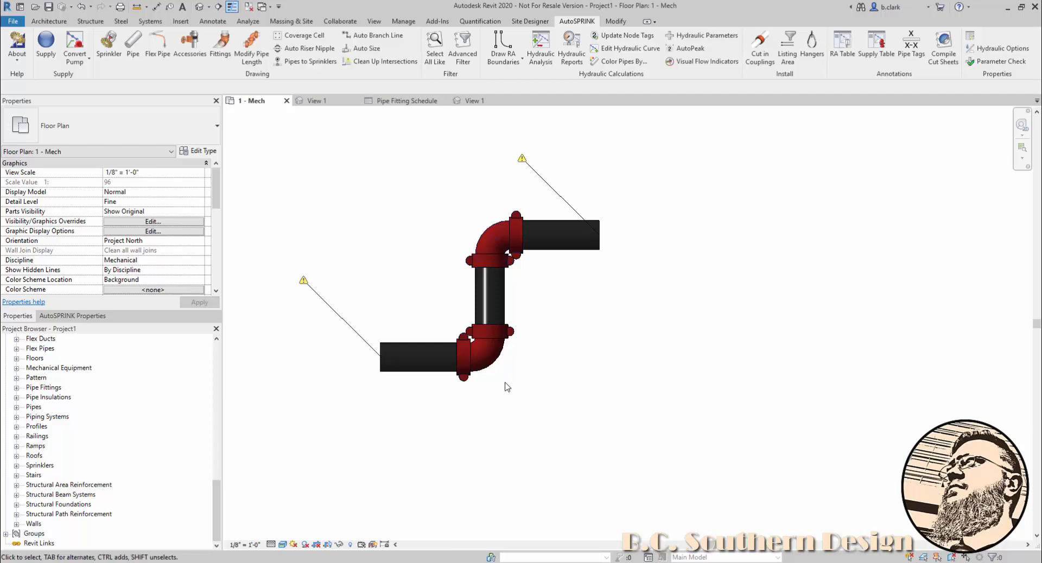
pyautogui.moveTo(363, 306)
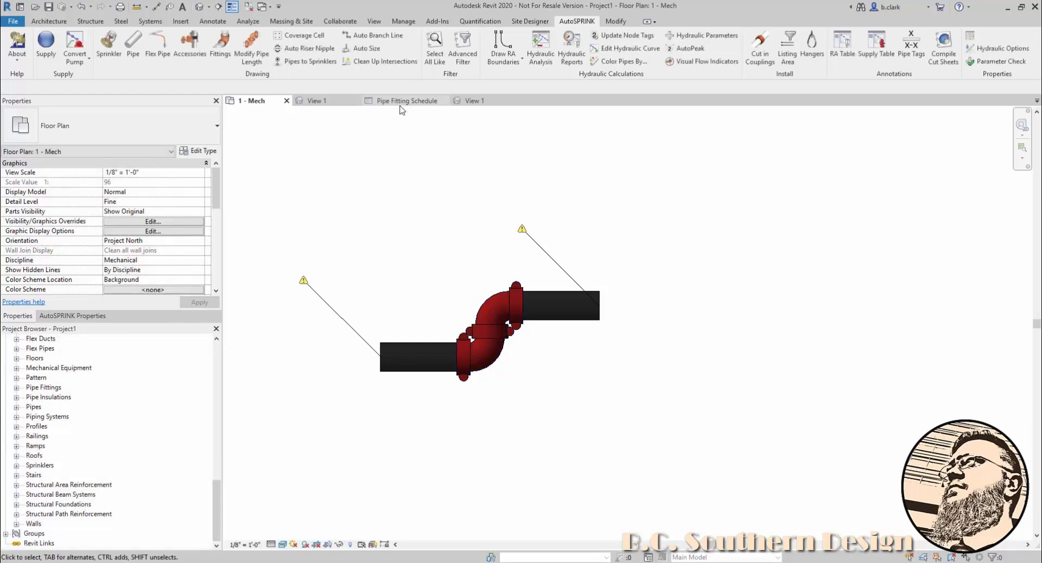
pyautogui.click(408, 99)
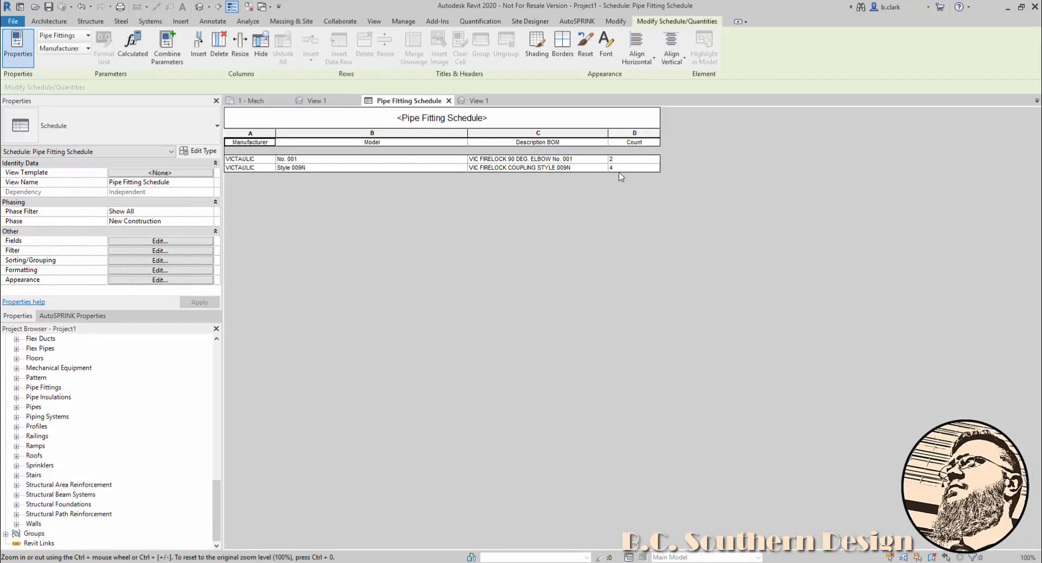
pyautogui.click(254, 100)
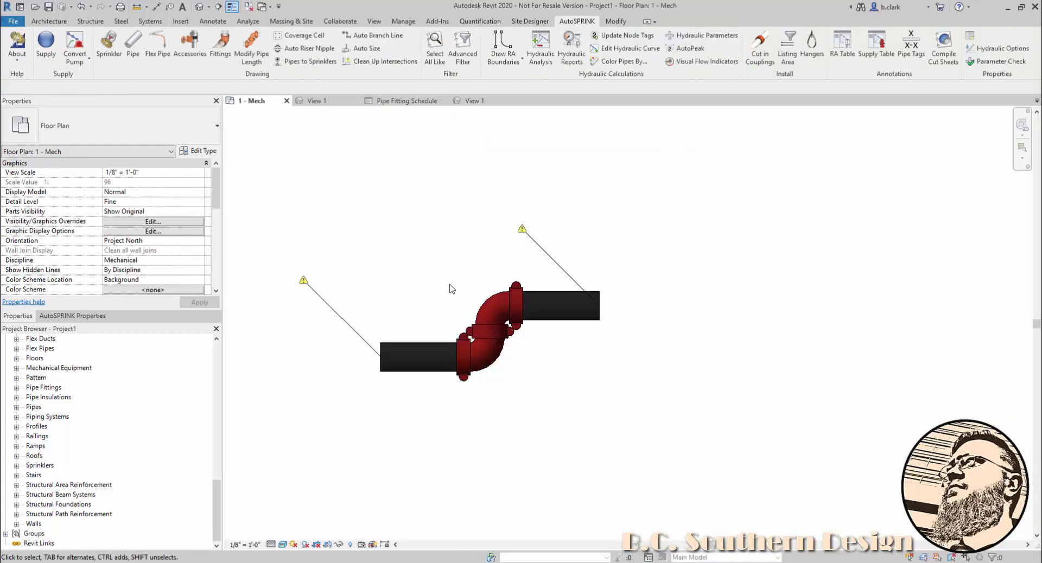
# Uncheck Coupling 2 Visible on the upper Victaulic elbow where the elbows meet
pyautogui.click(488, 299)
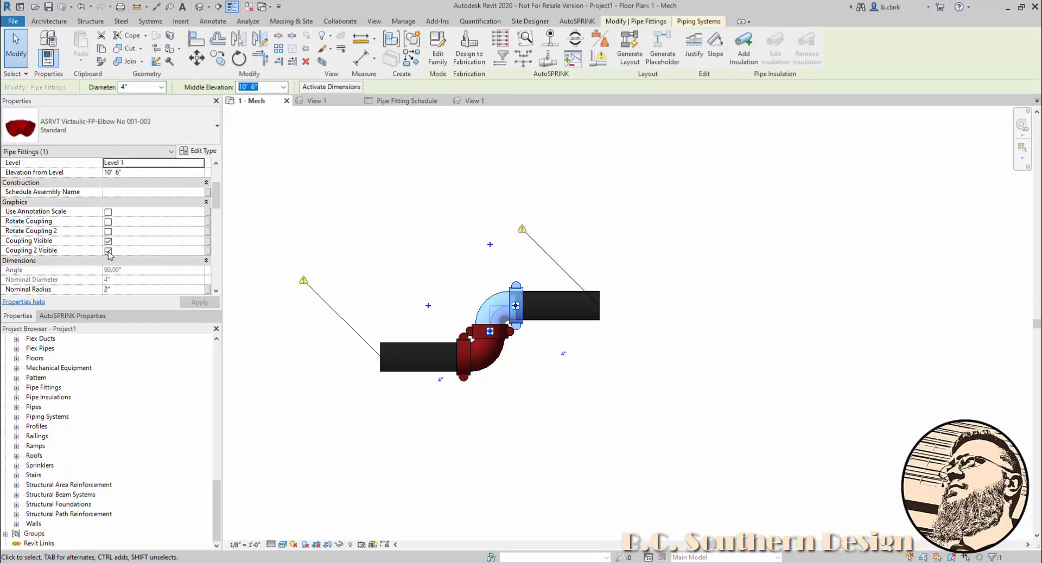
pyautogui.click(392, 195)
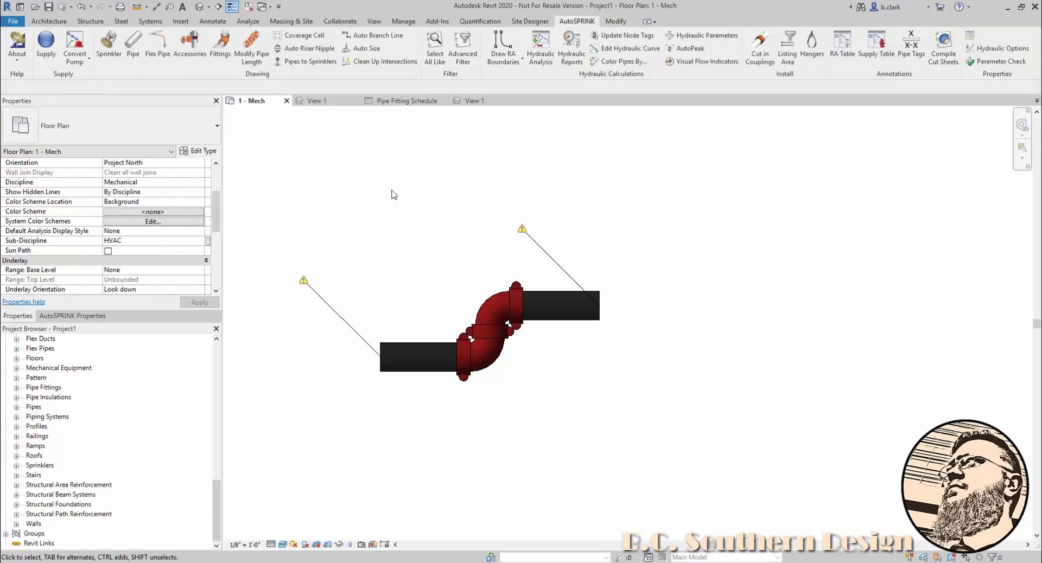
pyautogui.click(517, 304)
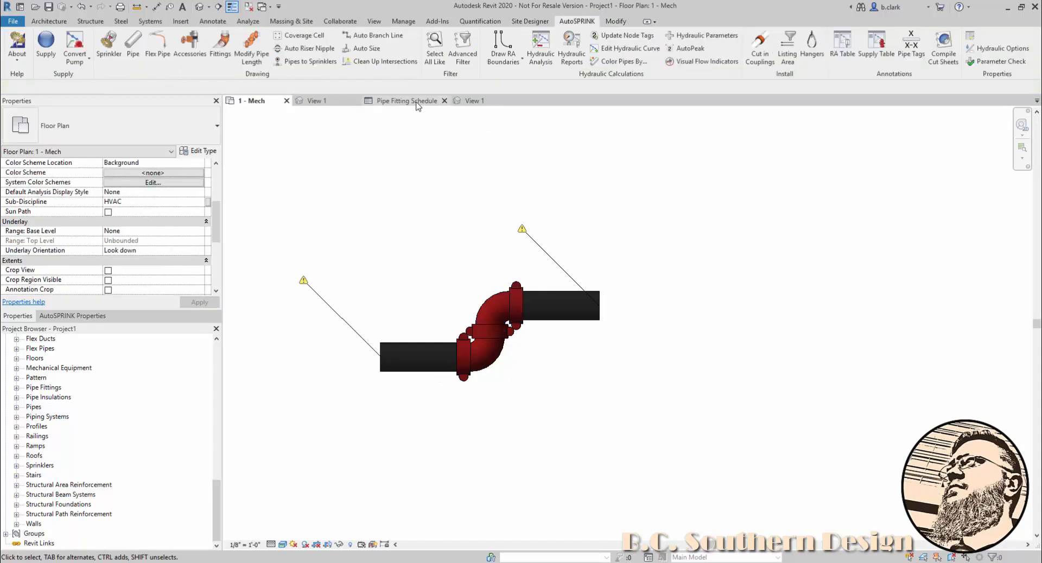
# Confirm the schedule now counts 3 Style 009N couplings, then return to the Mech plan
pyautogui.click(405, 100)
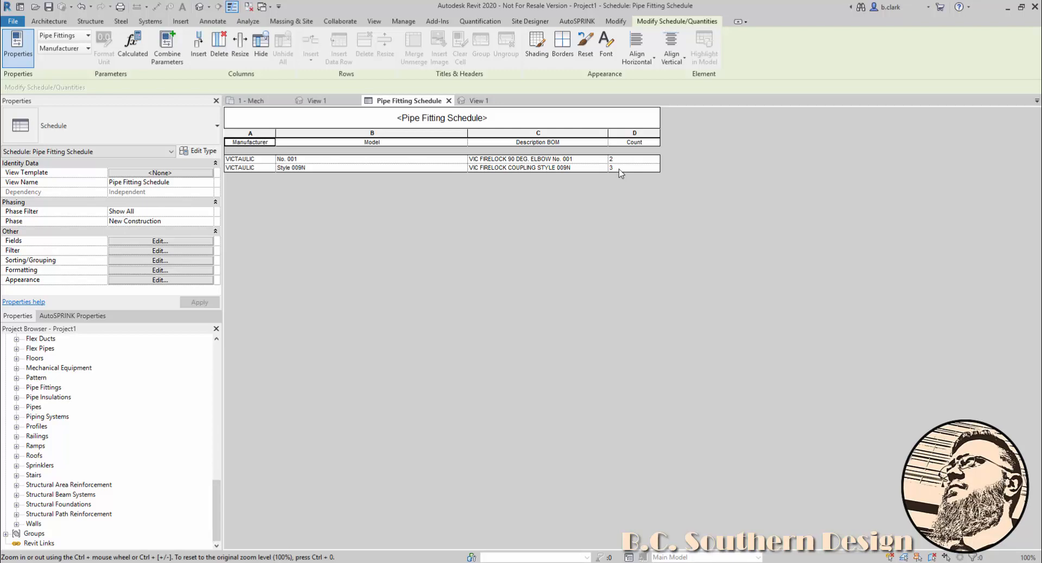
pyautogui.moveTo(457, 244)
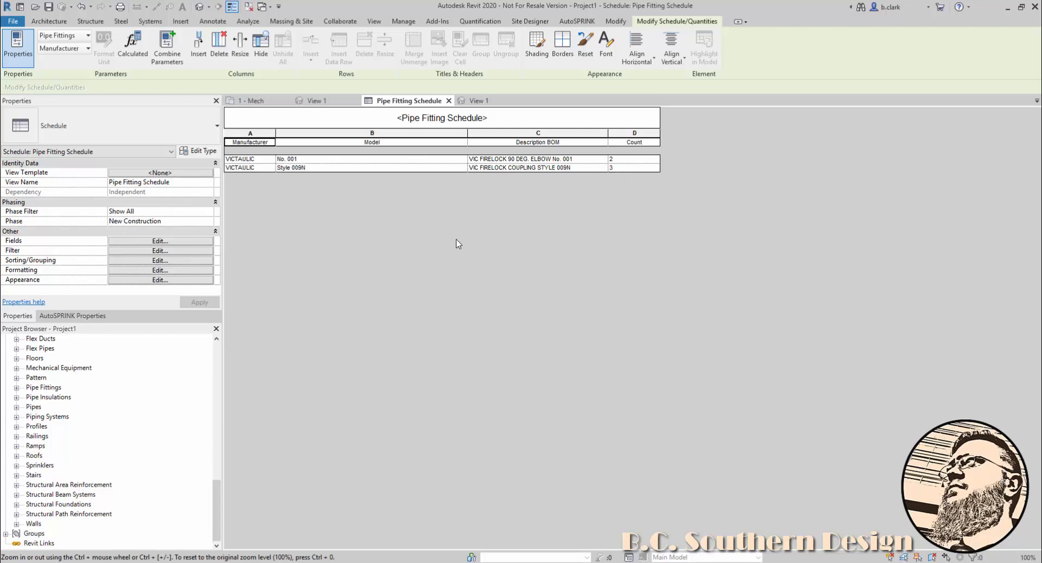
pyautogui.click(251, 99)
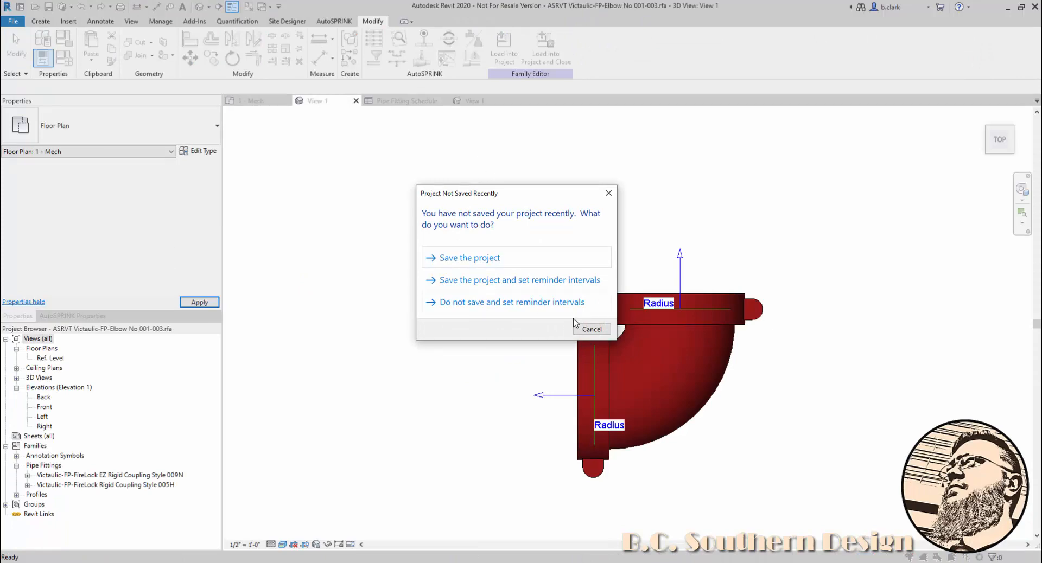
# Dismiss the save reminder and list type choices for the elbow's top coupling, including Rigid Coupling Style 005H
pyautogui.click(590, 330)
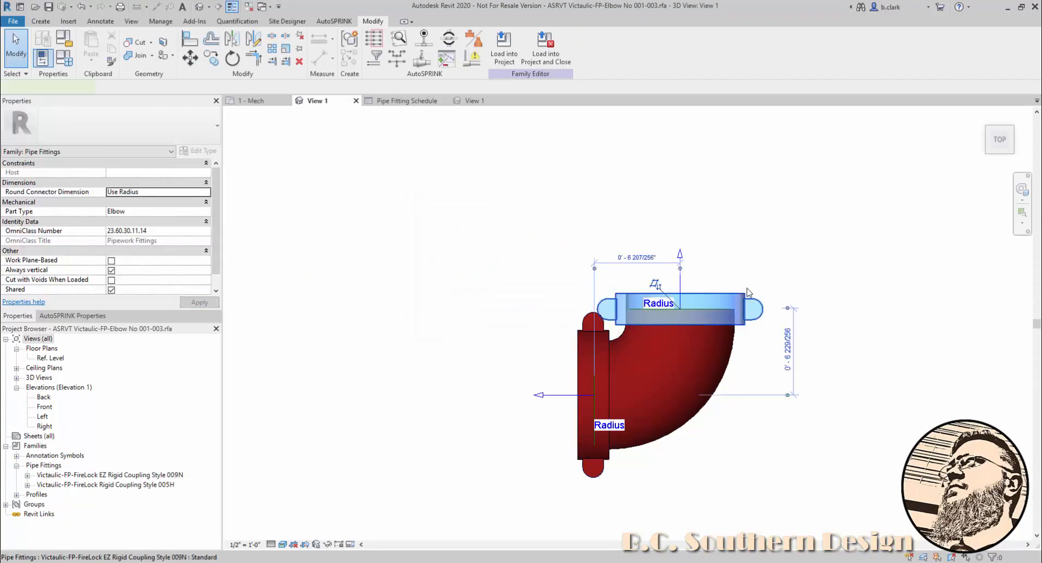
pyautogui.click(688, 310)
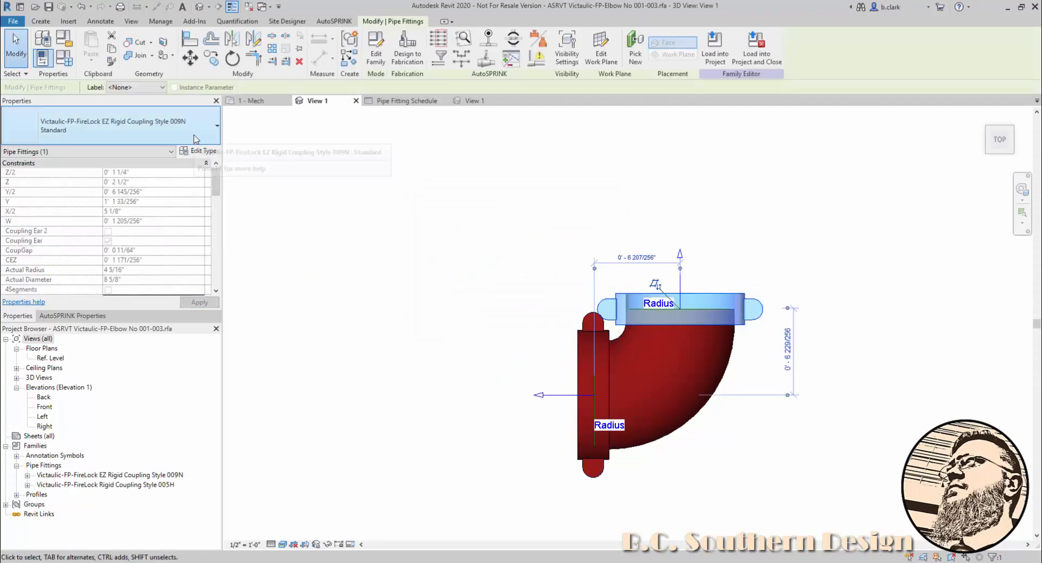
pyautogui.moveTo(196, 135)
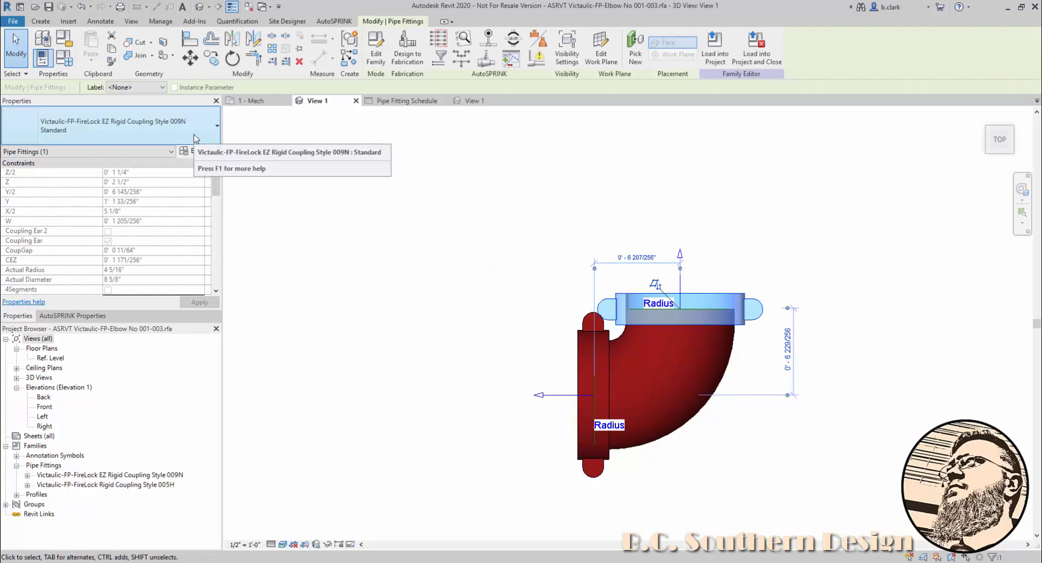
pyautogui.click(170, 152)
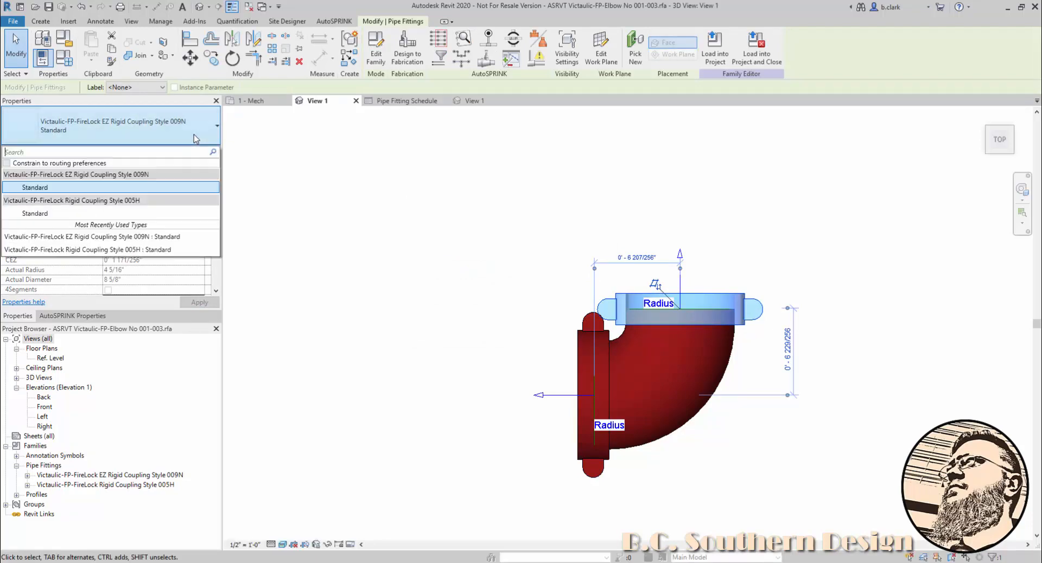
pyautogui.moveTo(34, 213)
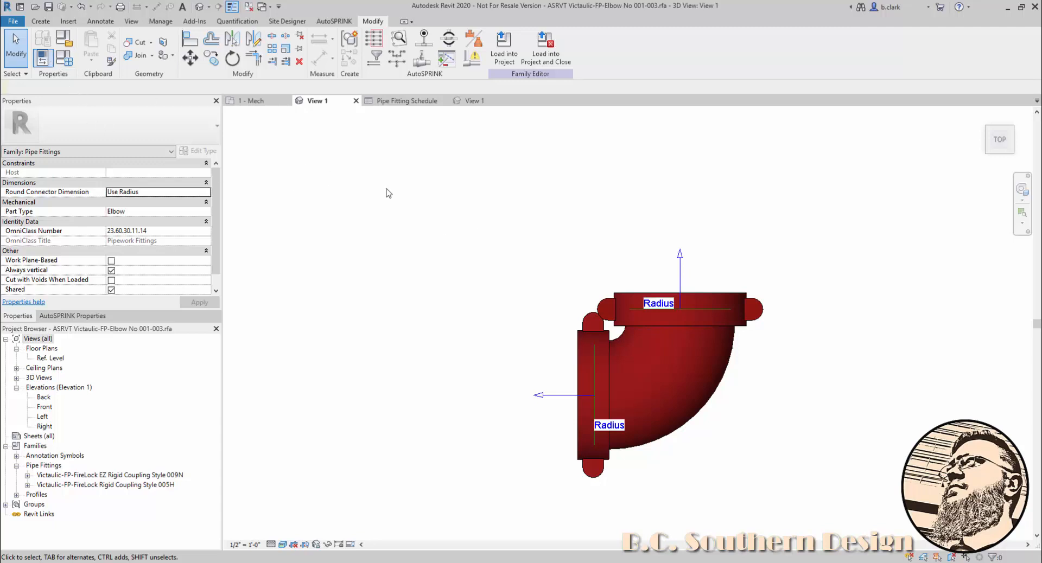
pyautogui.moveTo(475, 180)
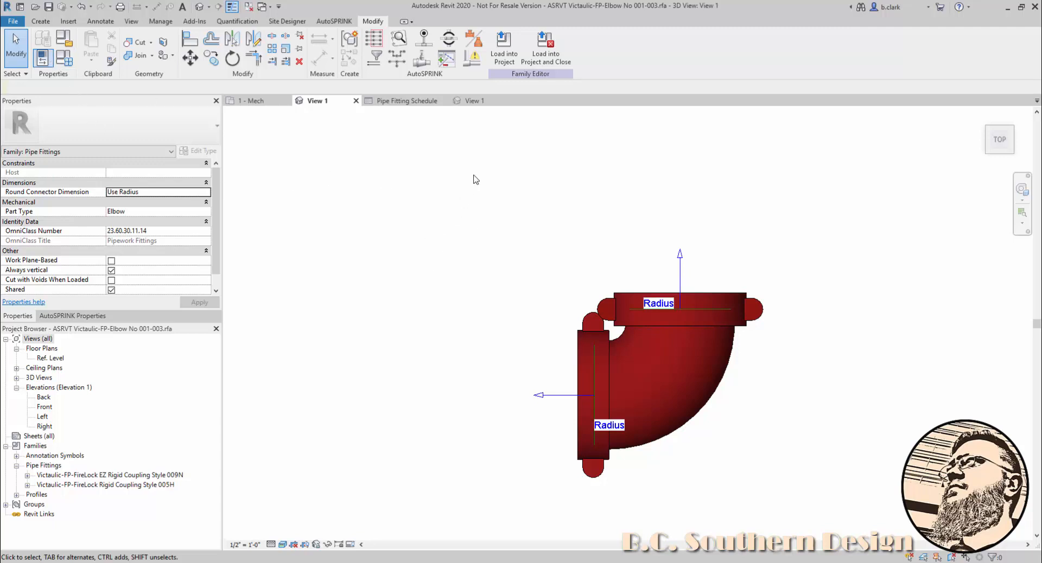
# Load the edited elbow family into Project1, overwriting the existing family
pyautogui.click(504, 48)
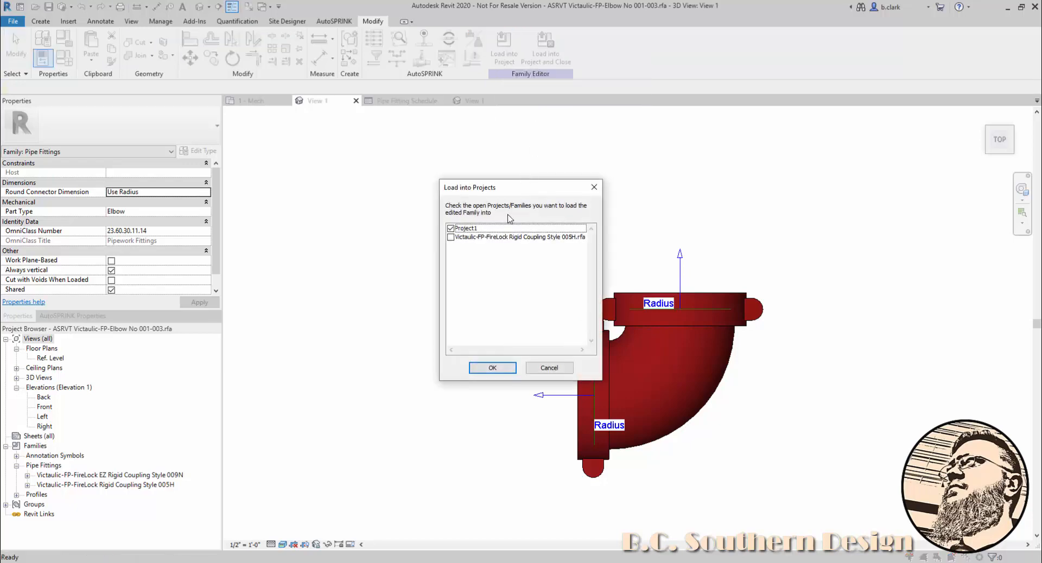
pyautogui.click(492, 368)
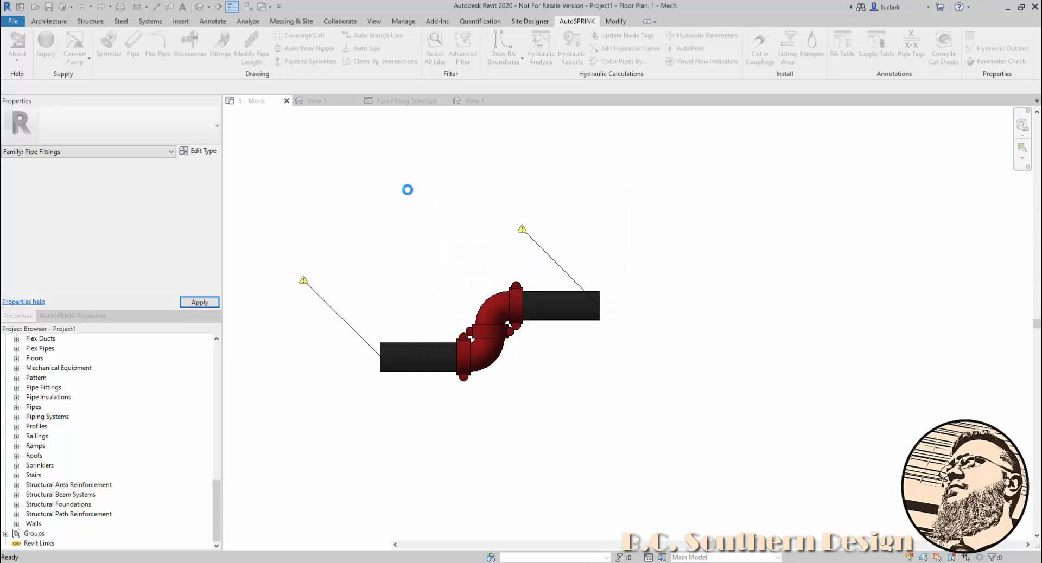
pyautogui.click(408, 188)
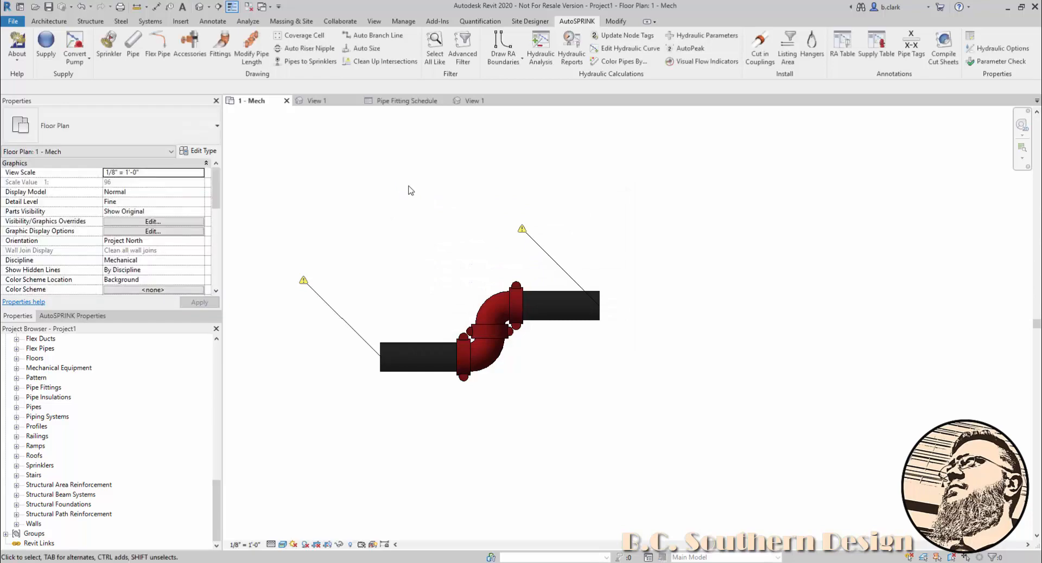
pyautogui.click(407, 100)
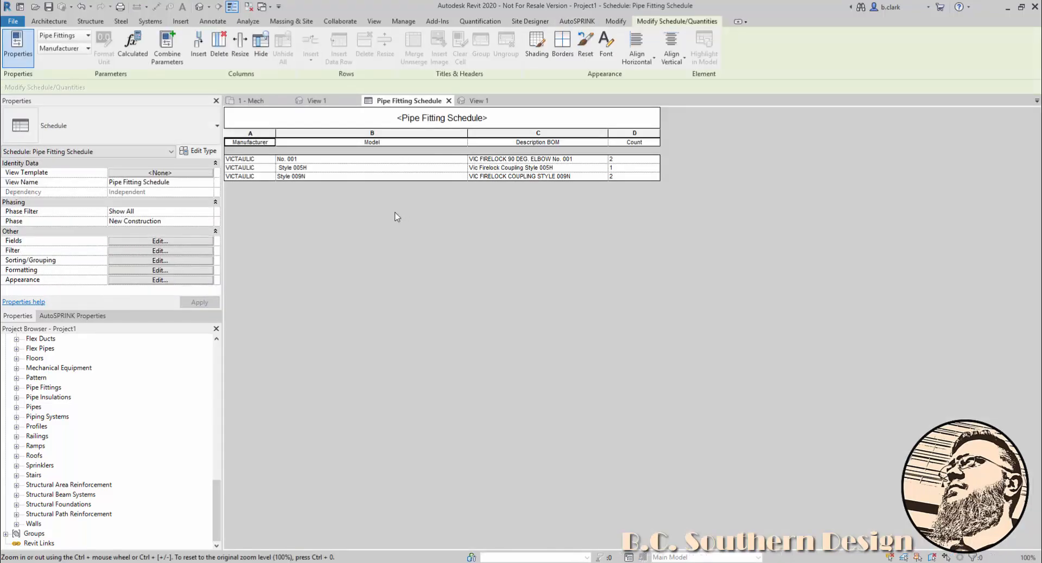
pyautogui.click(633, 167)
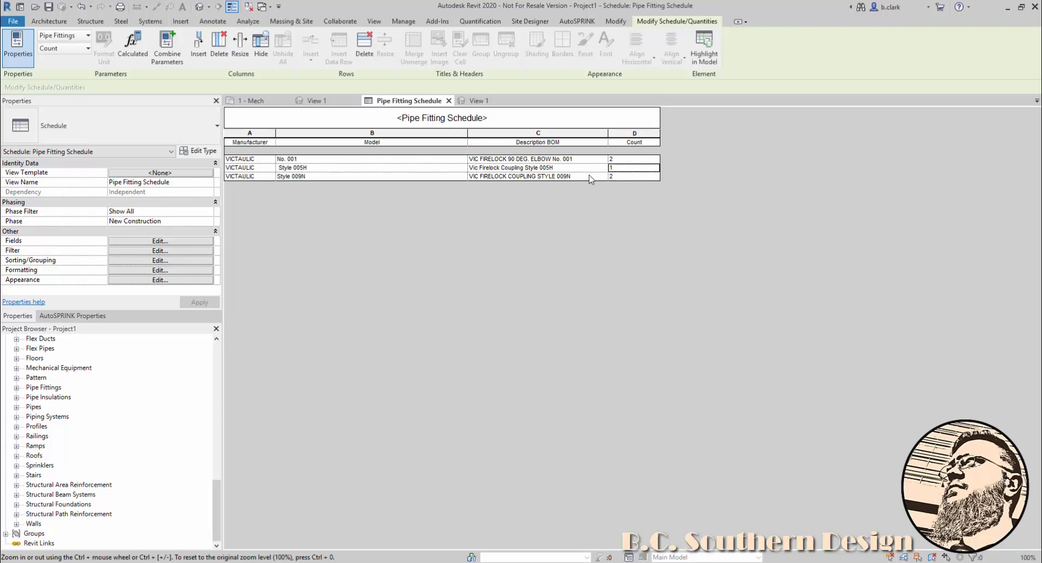
pyautogui.click(537, 175)
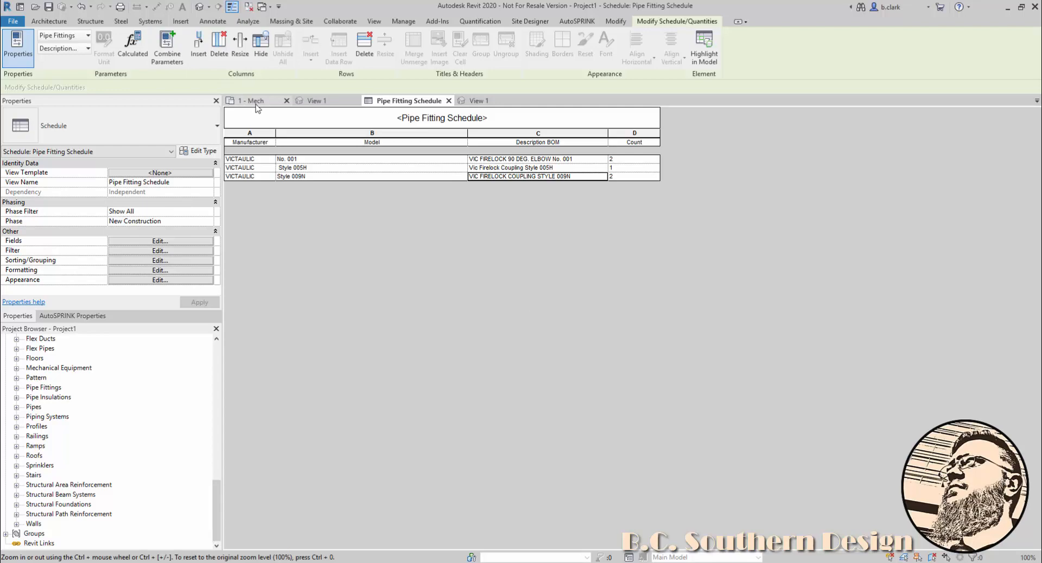
pyautogui.click(251, 100)
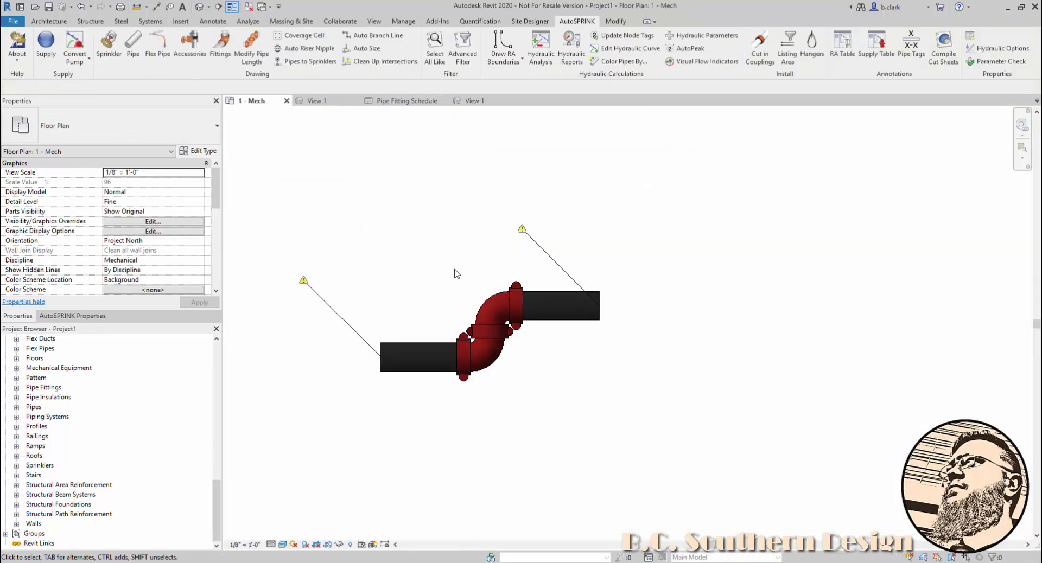